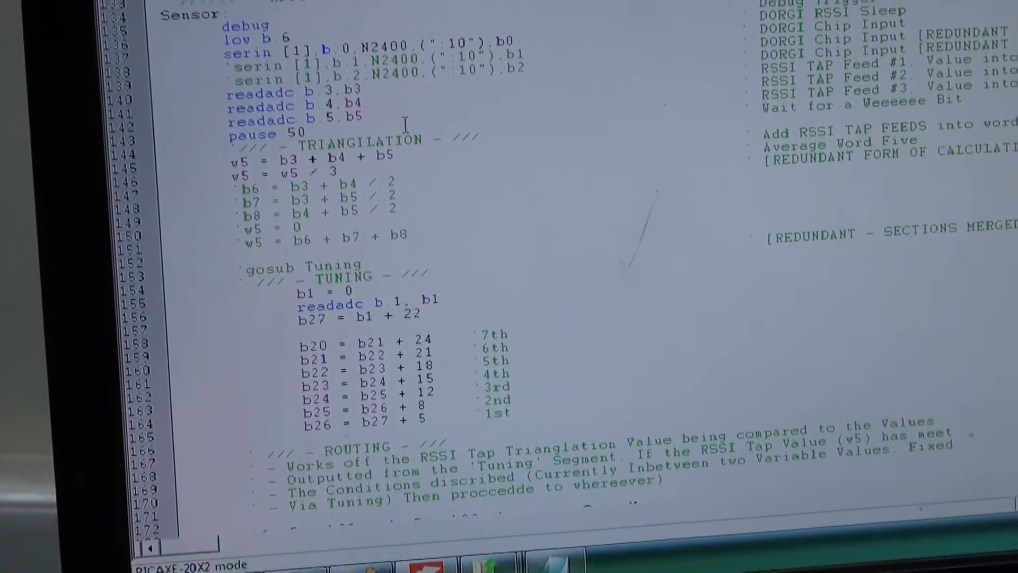
pyautogui.scroll(-3)
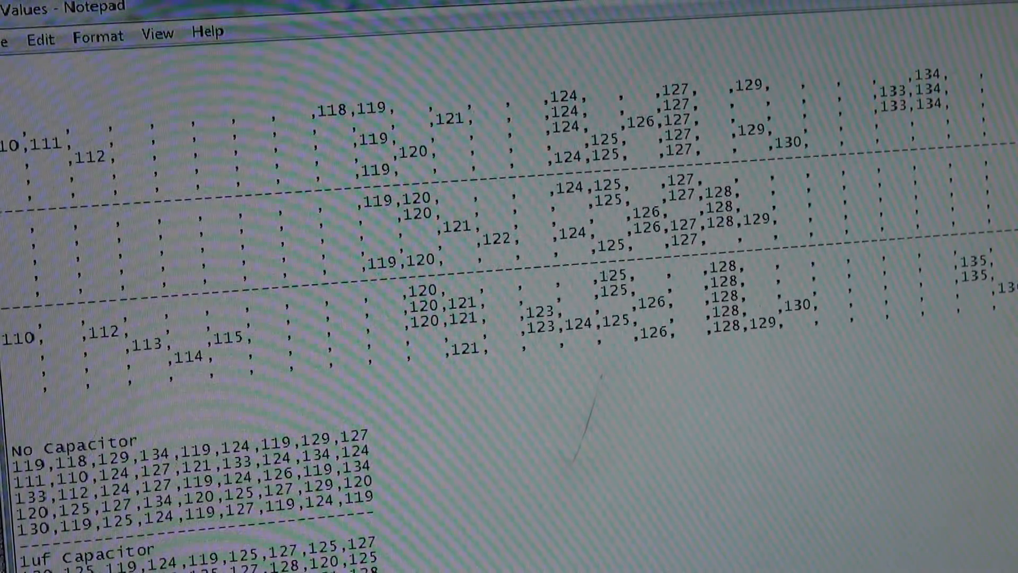
pyautogui.scroll(-3)
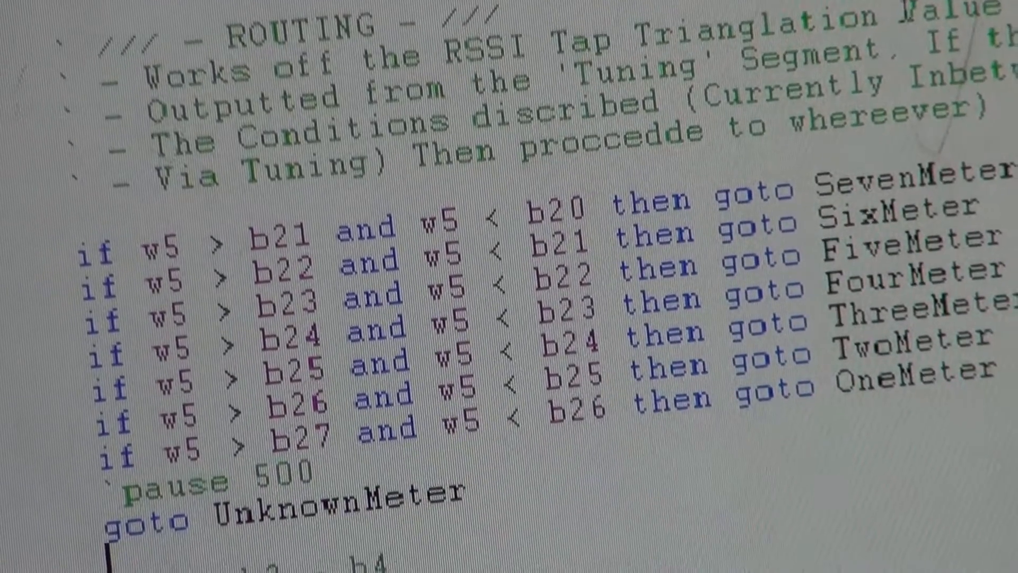
pyautogui.scroll(-3)
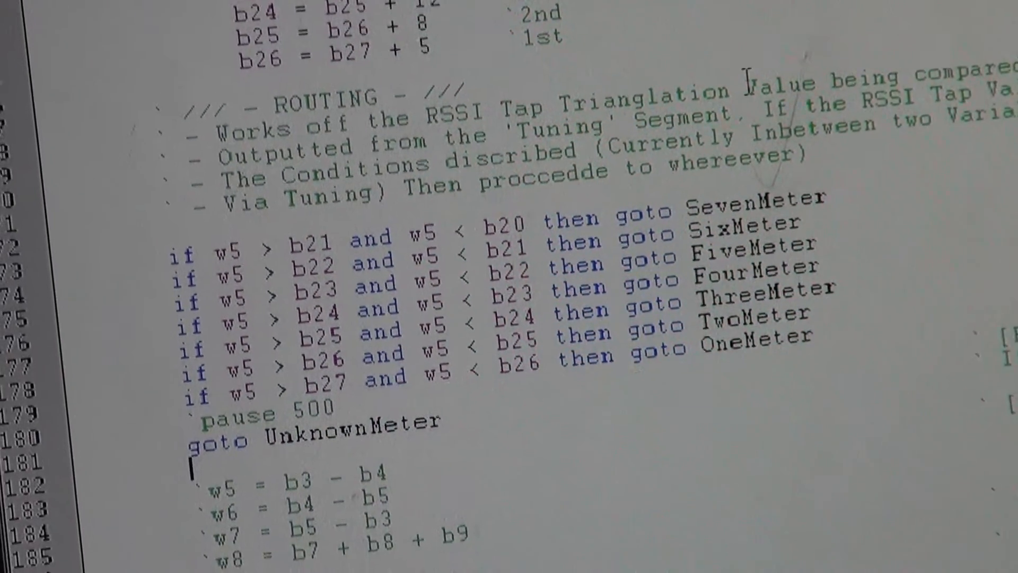
pyautogui.scroll(-3)
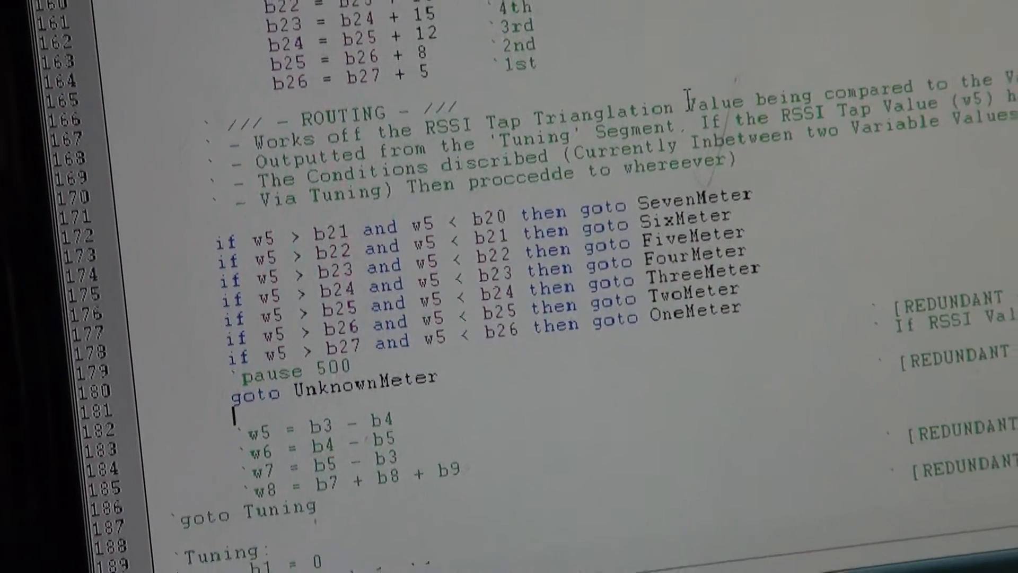